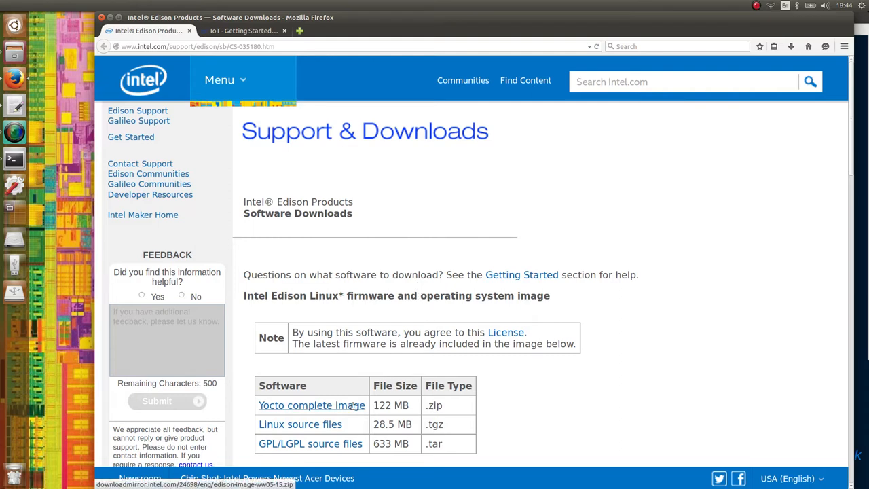
Save the Yocto complete image zip from the link and check the download progress
{"action": "left_click", "coordinate": [313, 405]}
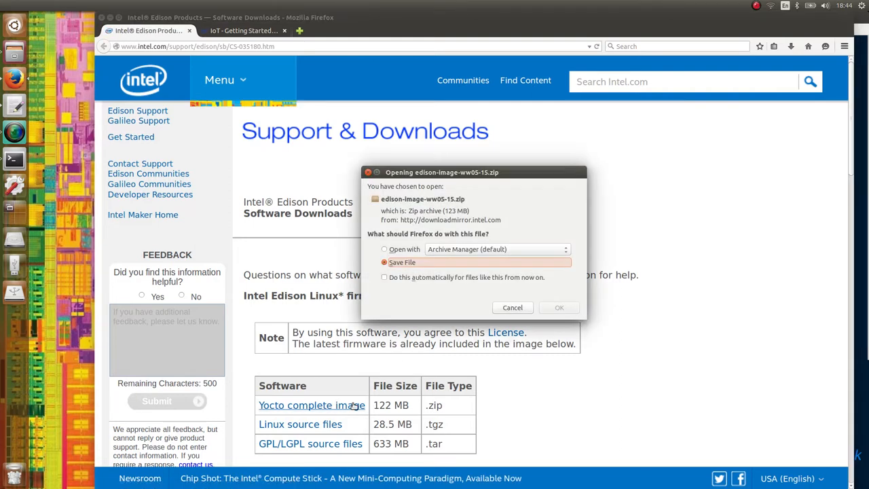
{"action": "mouse_move", "coordinate": [559, 307]}
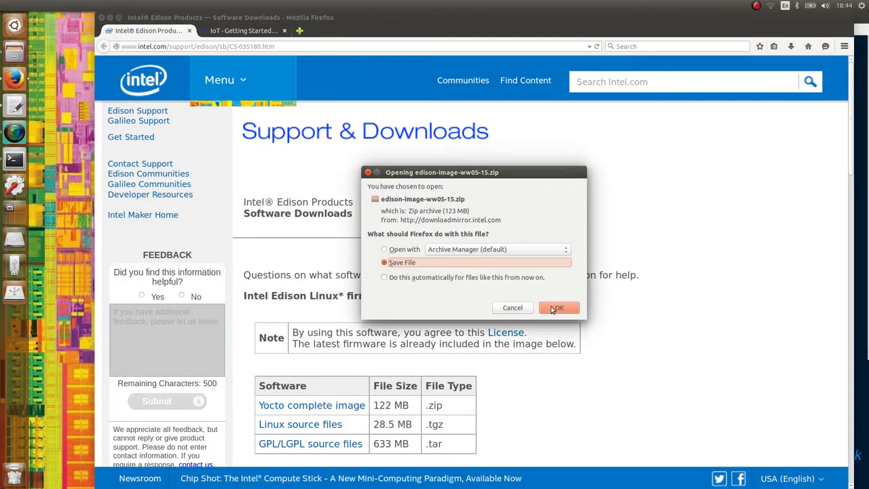
{"action": "left_click", "coordinate": [558, 307]}
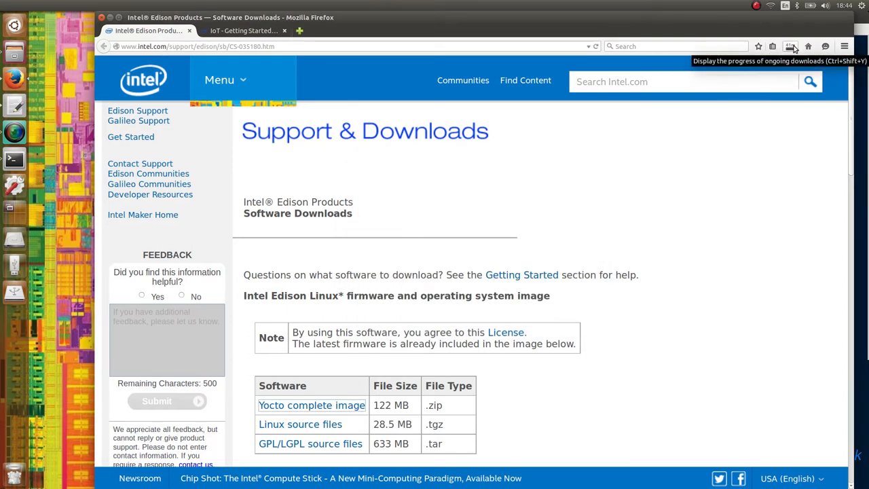
{"action": "left_click", "coordinate": [790, 46]}
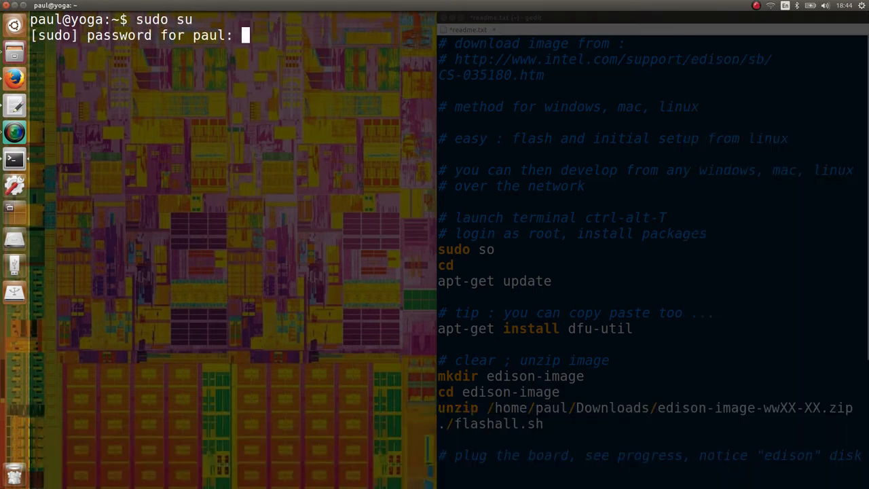
Become root with sudo su, run apt-get update, then apt-get install dfu-util
{"action": "key", "text": "Return"}
{"action": "type", "text": "cd"}
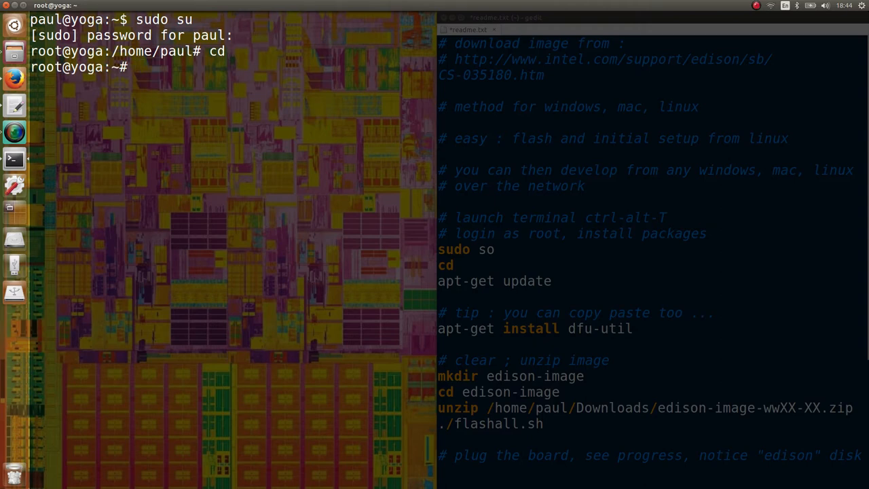
{"action": "type", "text": "apt-get u"}
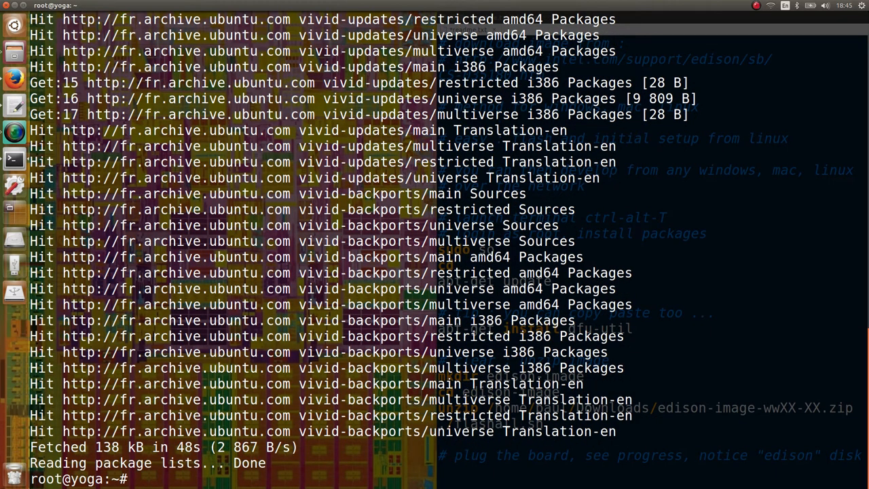
{"action": "type", "text": "apt-get install dfu-util"}
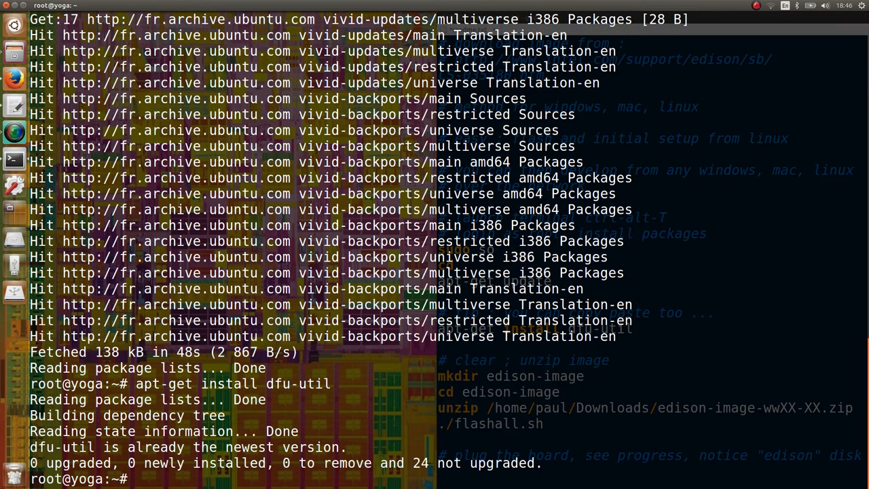
Create the edison-image folder and change into it
{"action": "type", "text": "mkdir edison"}
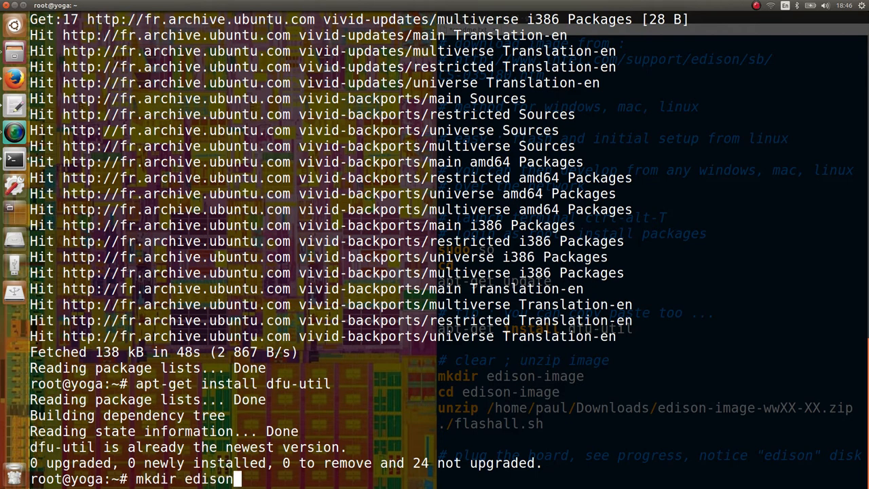
{"action": "key", "text": "Return"}
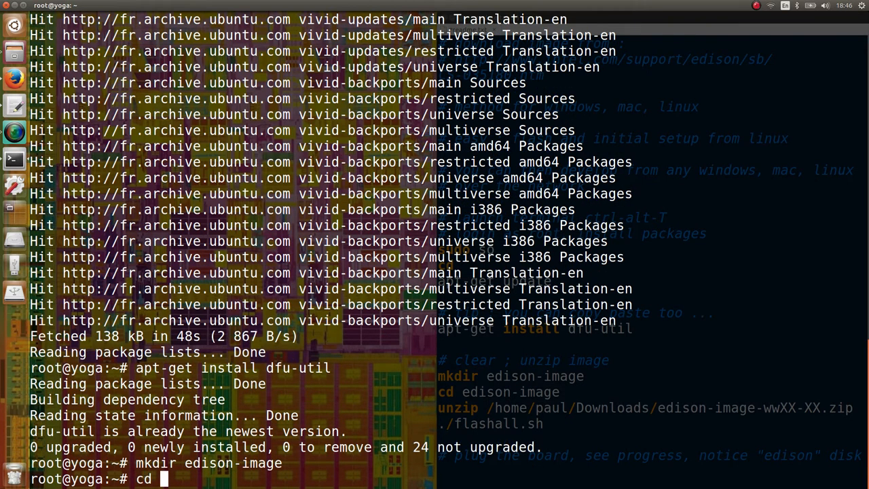
{"action": "type", "text": "edison-image/"}
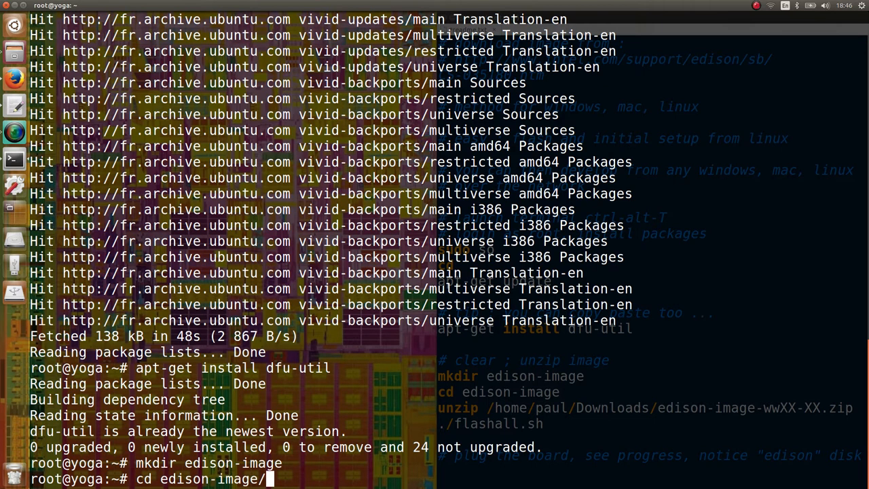
Unzip /home/paul/Downloads/edison-image-wwXX-XX.zip into the folder, then clear the screen
{"action": "type", "text": "unzip /home/paul/"}
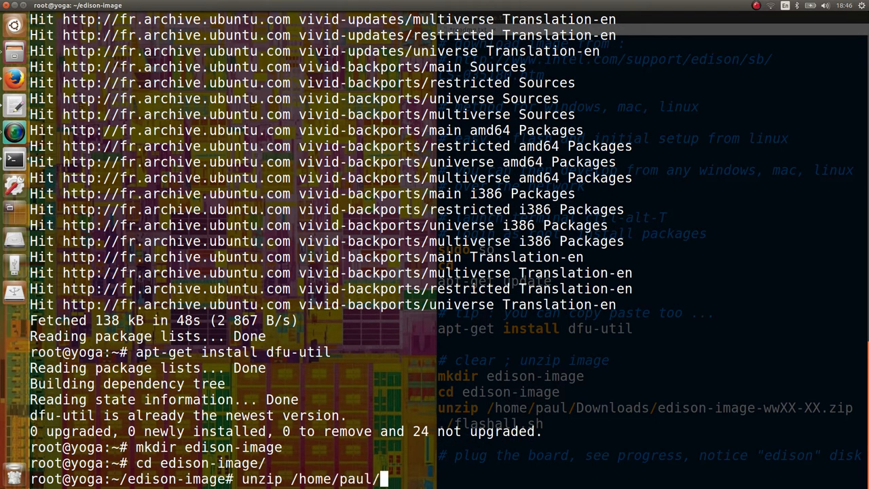
{"action": "type", "text": "Downloads/edison-image-ww"}
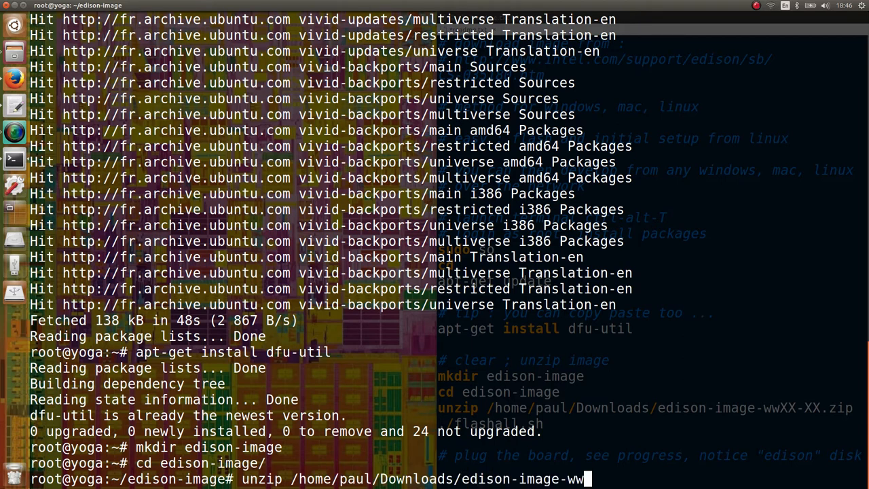
{"action": "type", "text": "XX-XX.zip"}
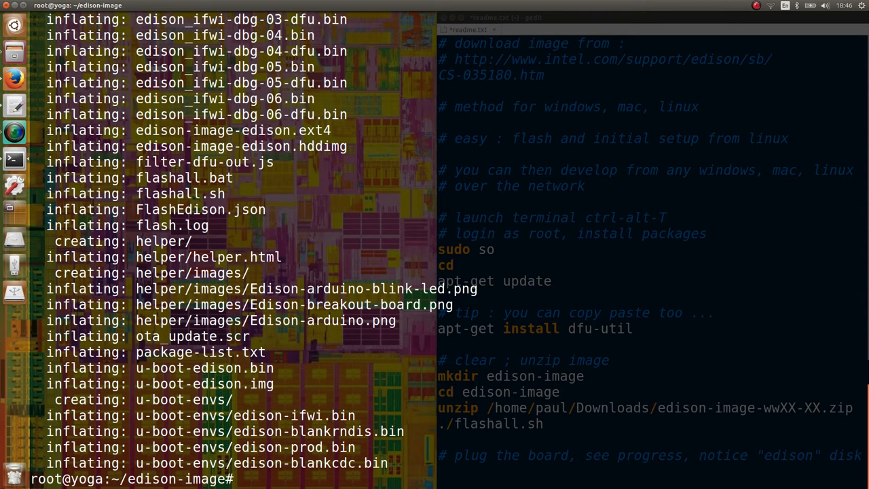
{"action": "type", "text": "clear"}
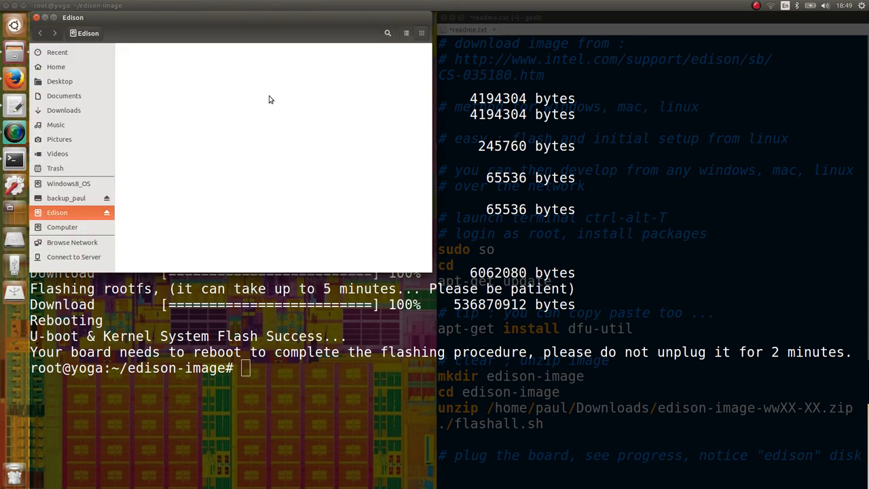
{"action": "mouse_move", "coordinate": [258, 102]}
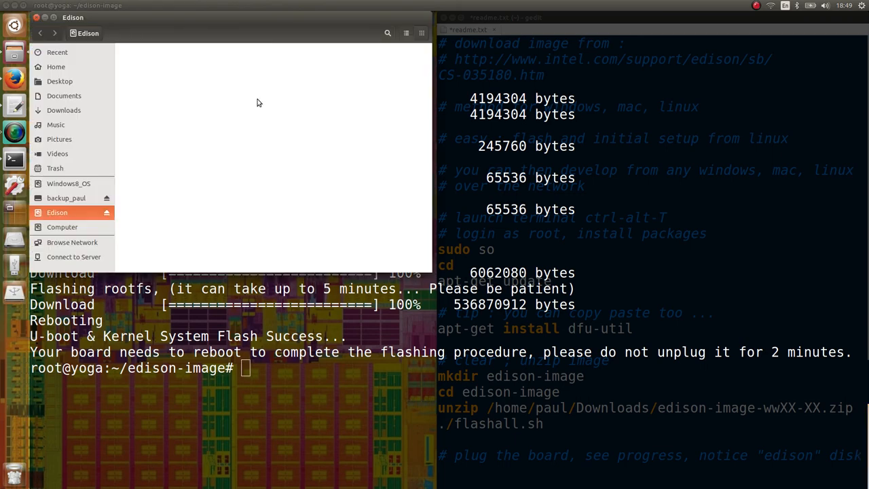